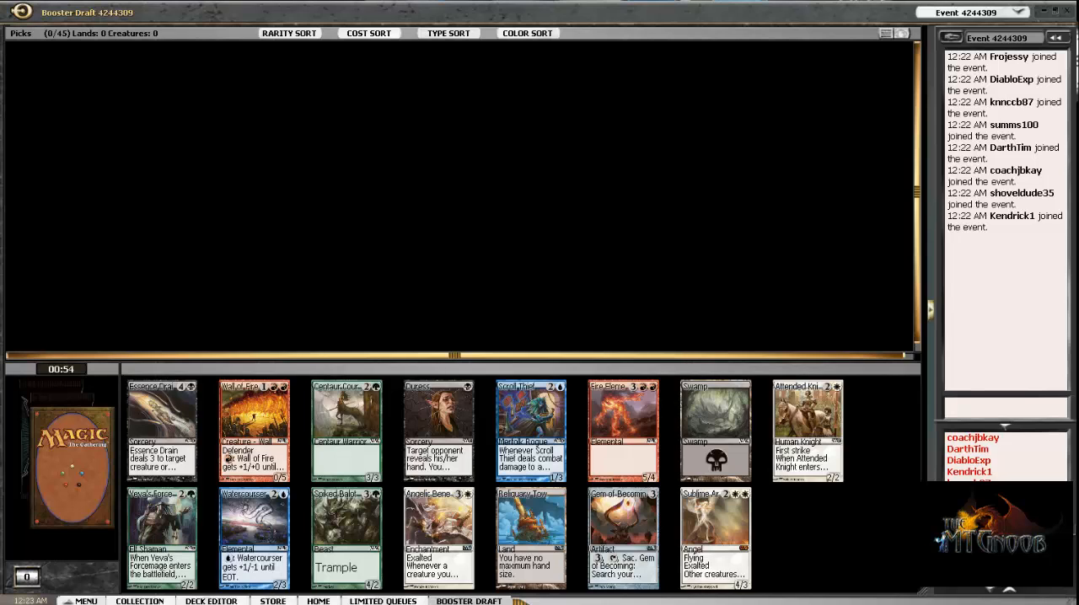
mouse_move(715, 525)
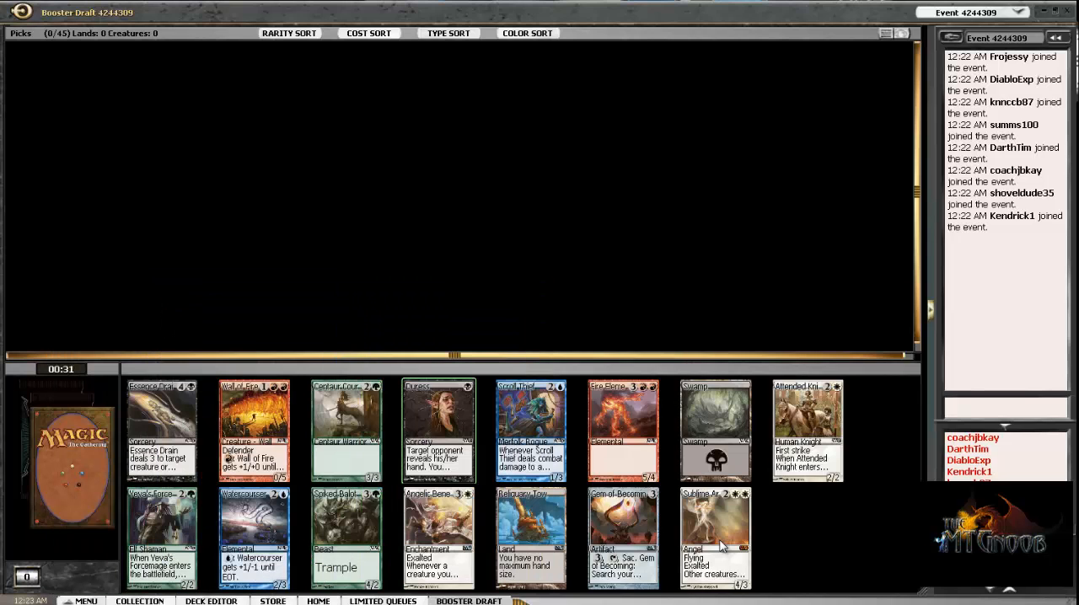
Draft the flying exalted Angel as the first pick.
click(715, 537)
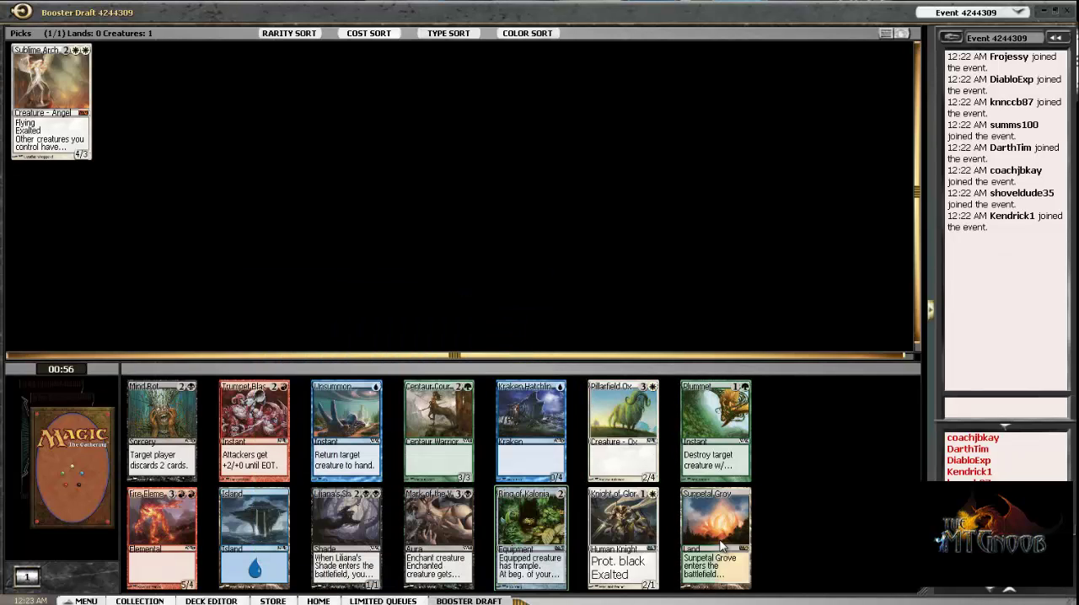
mouse_move(435, 536)
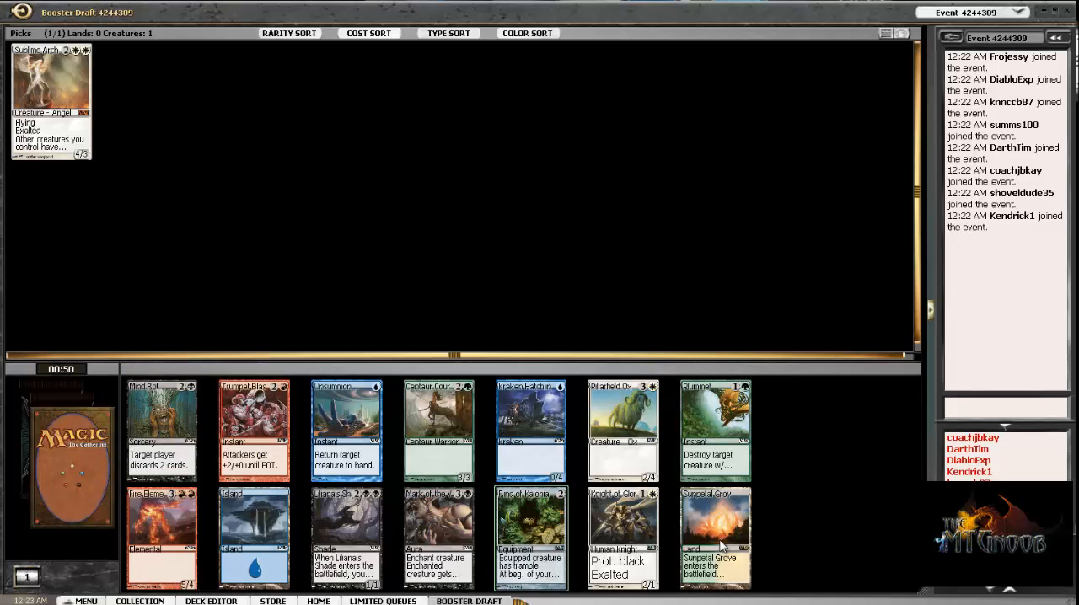
Draft the exalted Human Knight with protection from black.
click(624, 529)
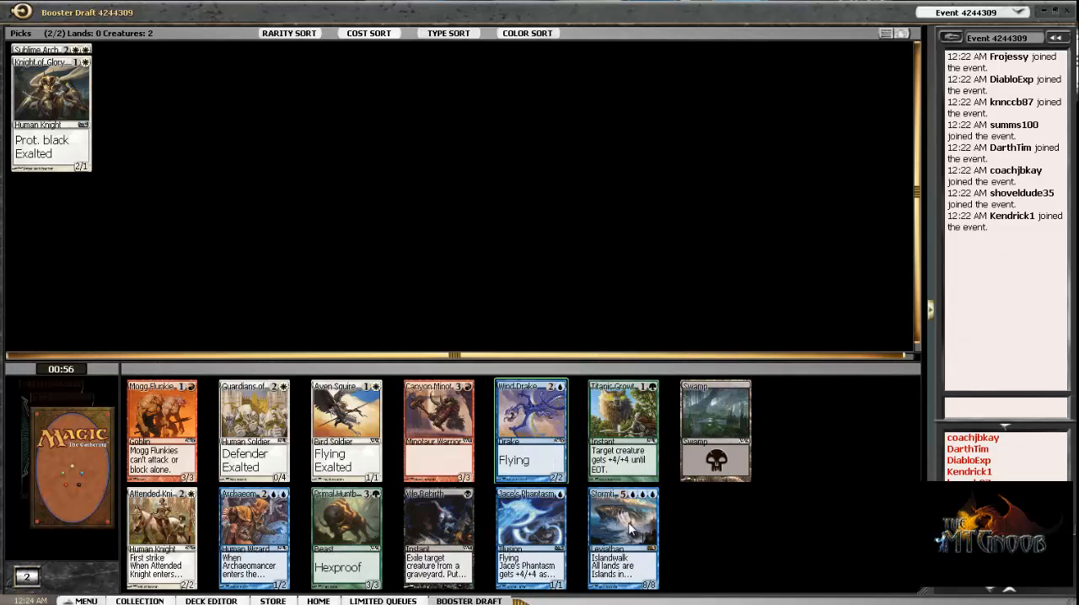
mouse_move(160, 532)
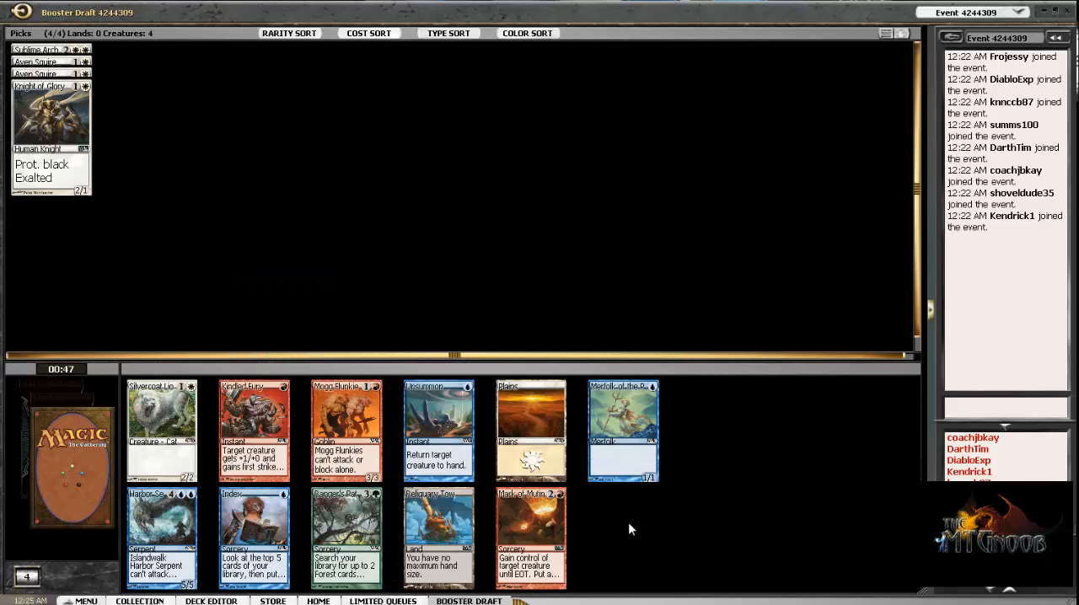
mouse_move(162, 430)
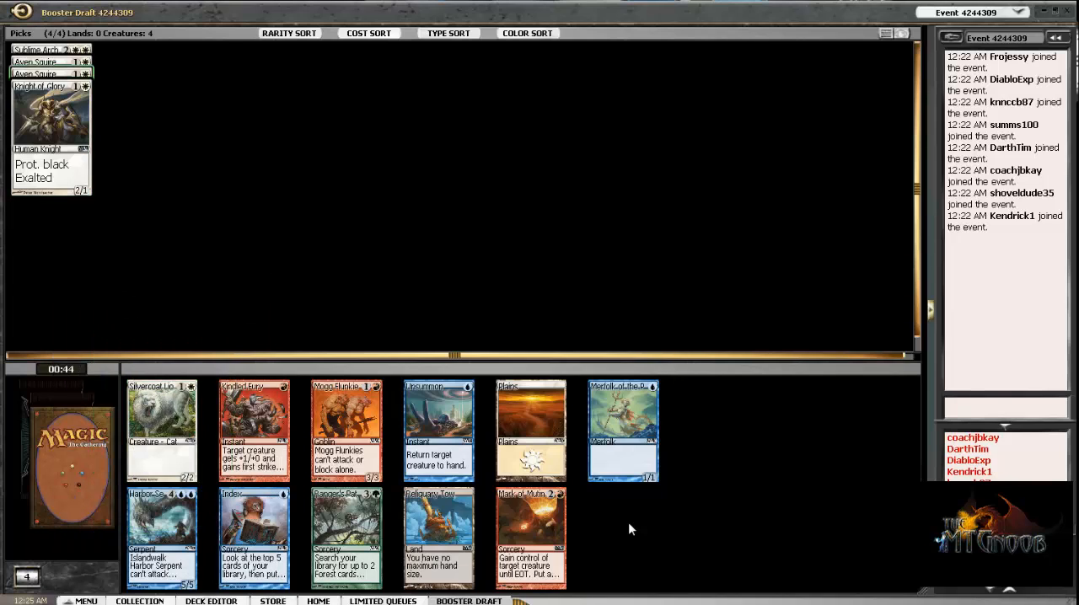
mouse_move(345, 430)
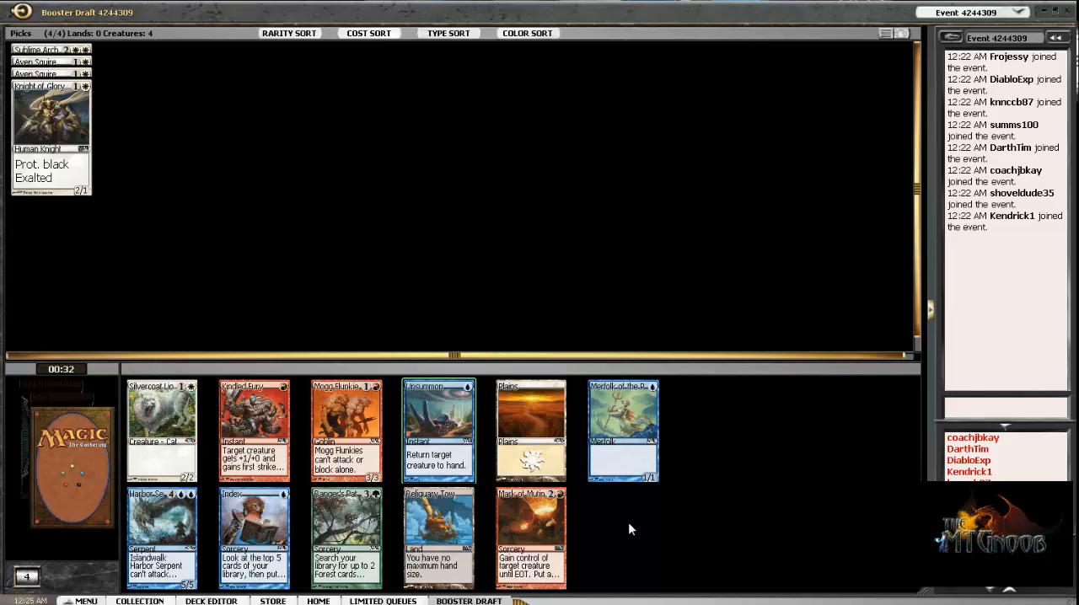
Draft the blue creature-bounce spell, then Griffin Protector from the next pack.
click(439, 430)
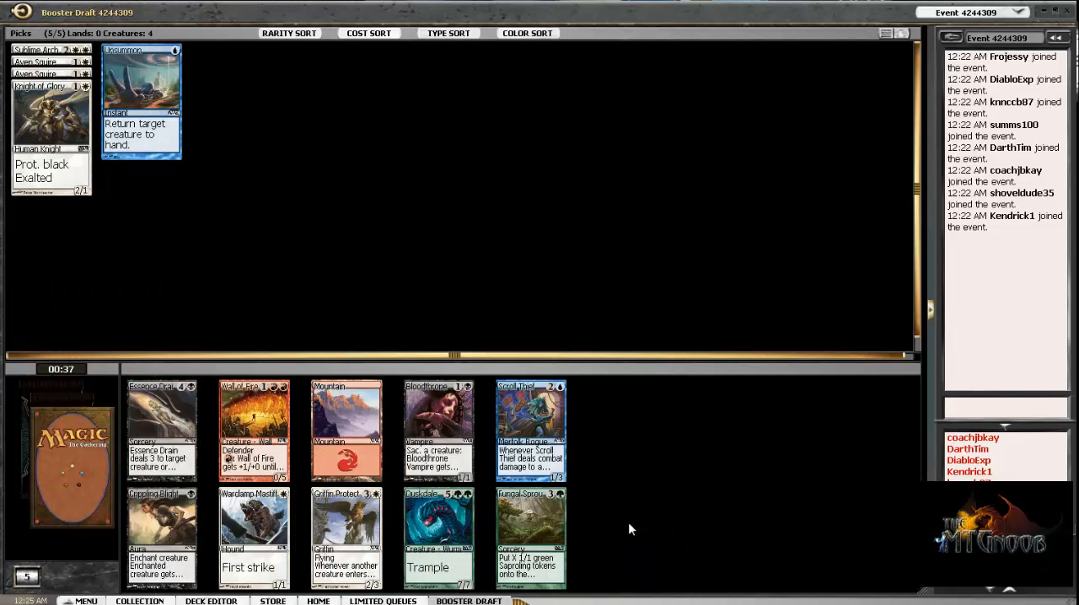
mouse_move(627, 522)
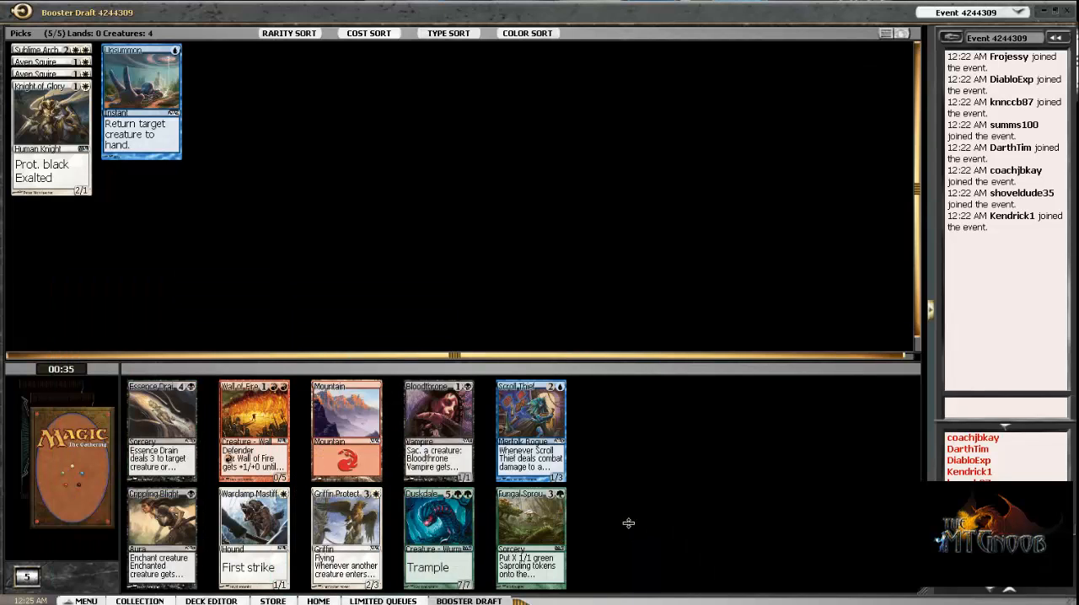
mouse_move(347, 537)
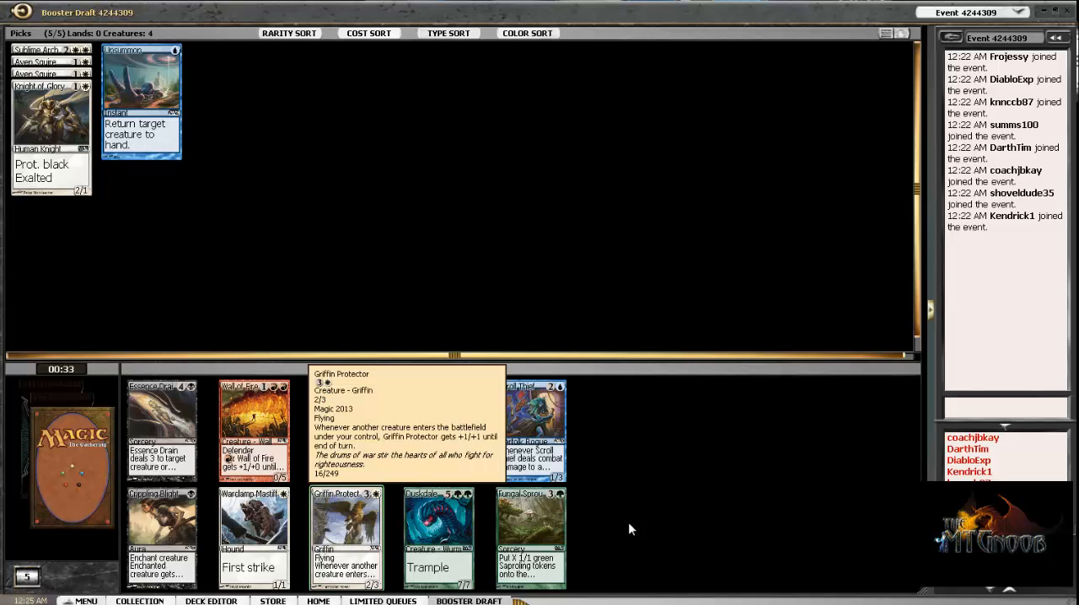
double_click(343, 543)
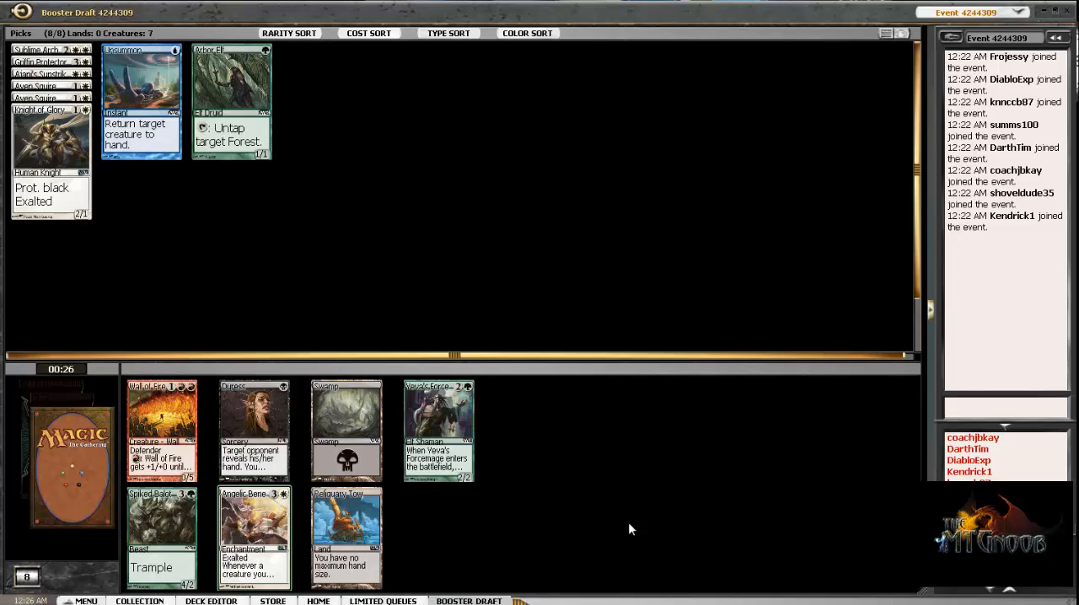
mouse_move(253, 430)
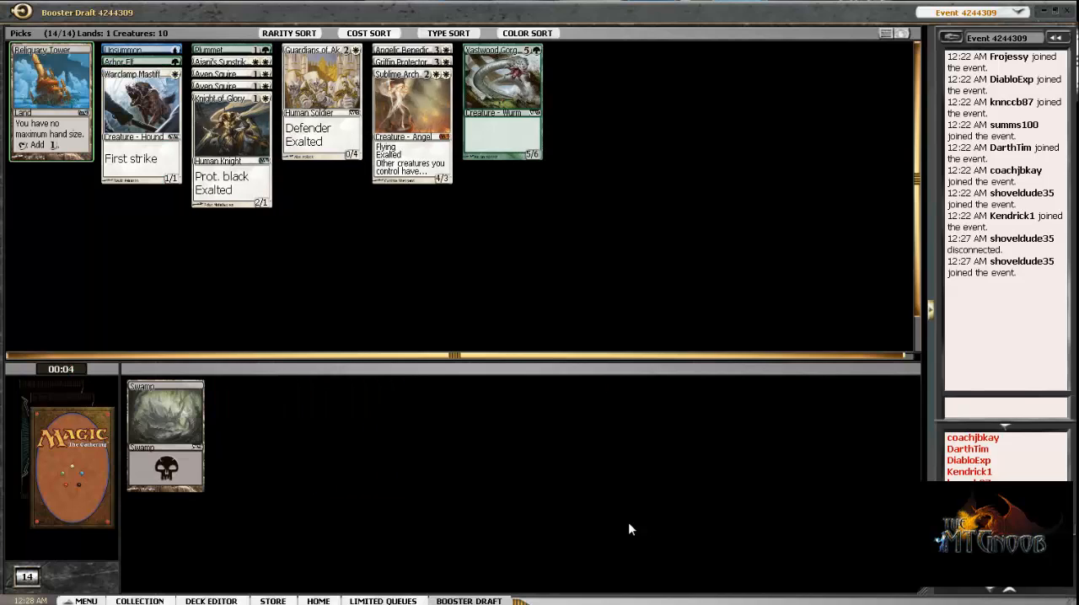
Take the Swamp left as the last card of the first booster.
click(42, 101)
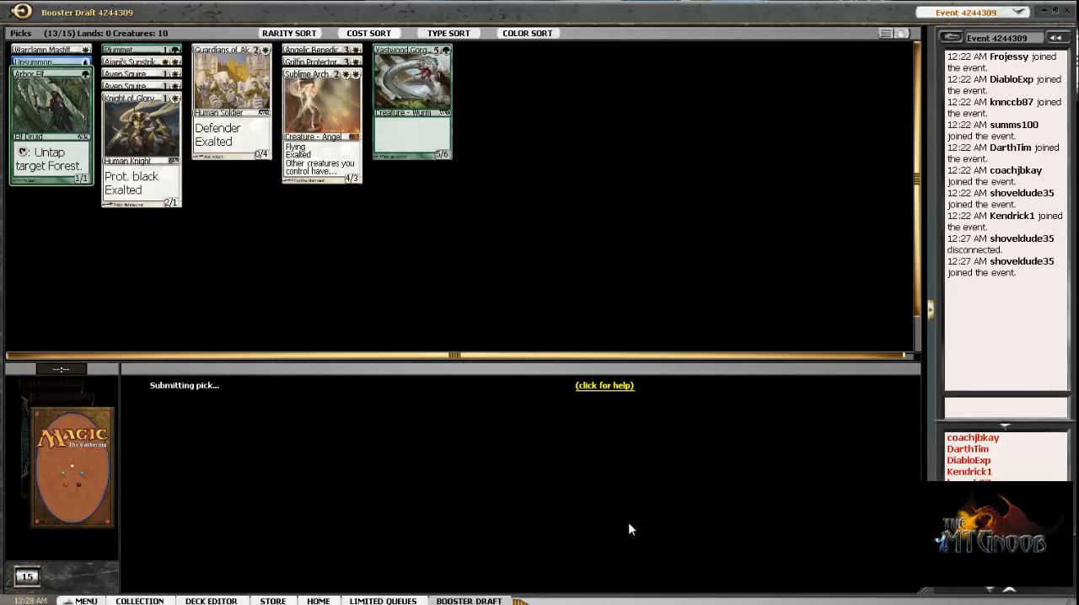
mouse_move(42, 126)
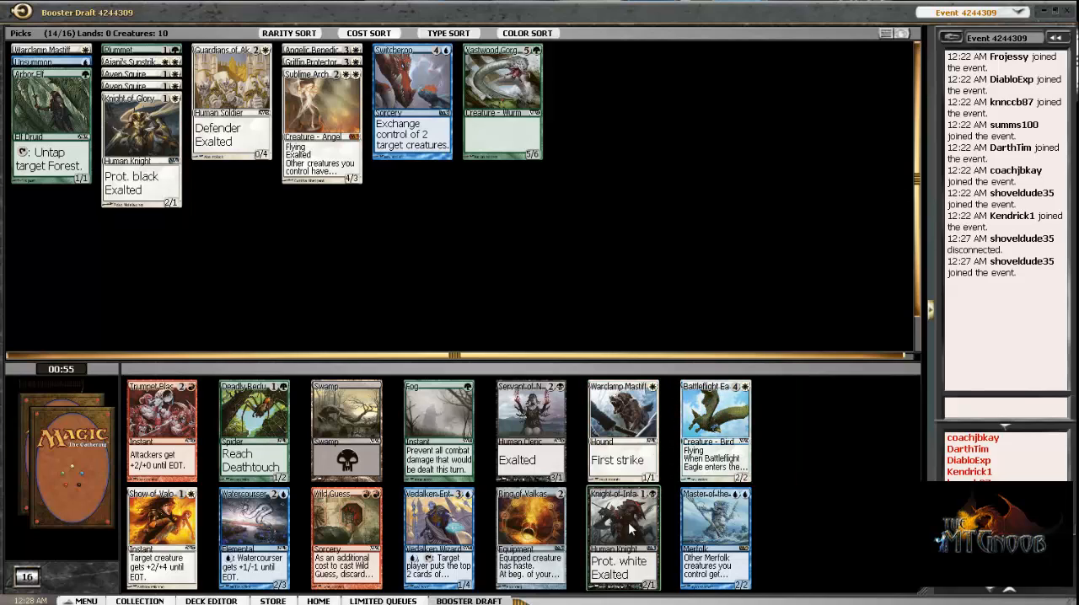
mouse_move(633, 526)
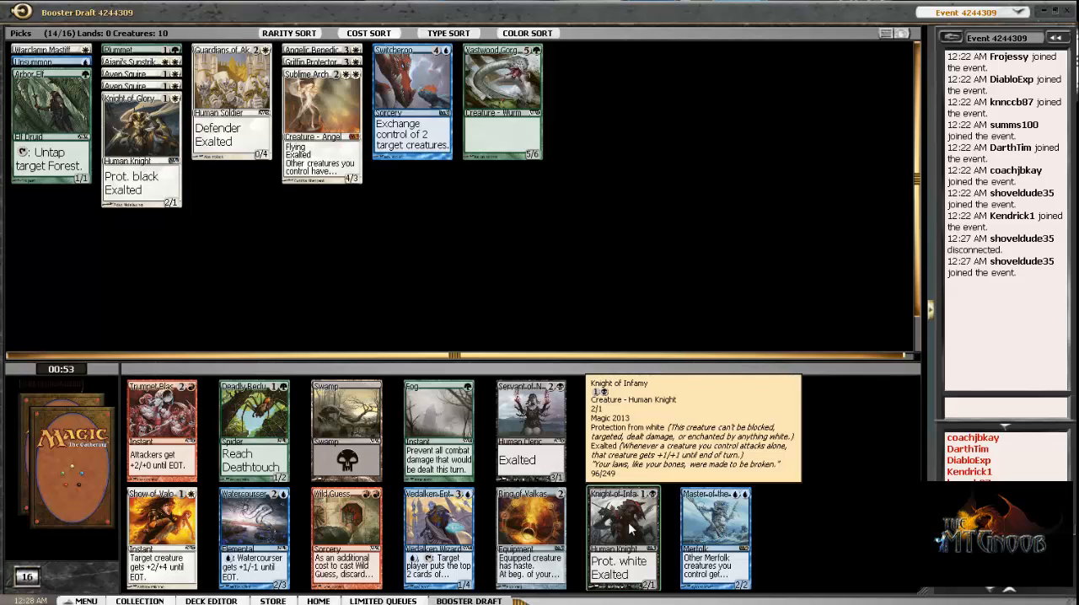
Draft Knight of Infamy and then Cower in Fear from the following packs.
click(625, 533)
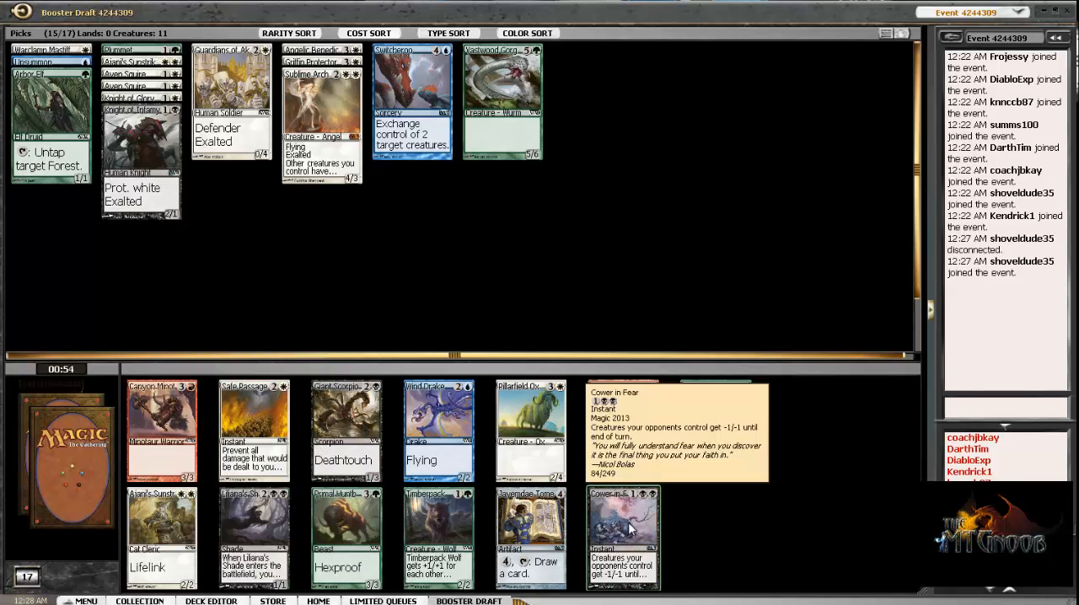
click(624, 536)
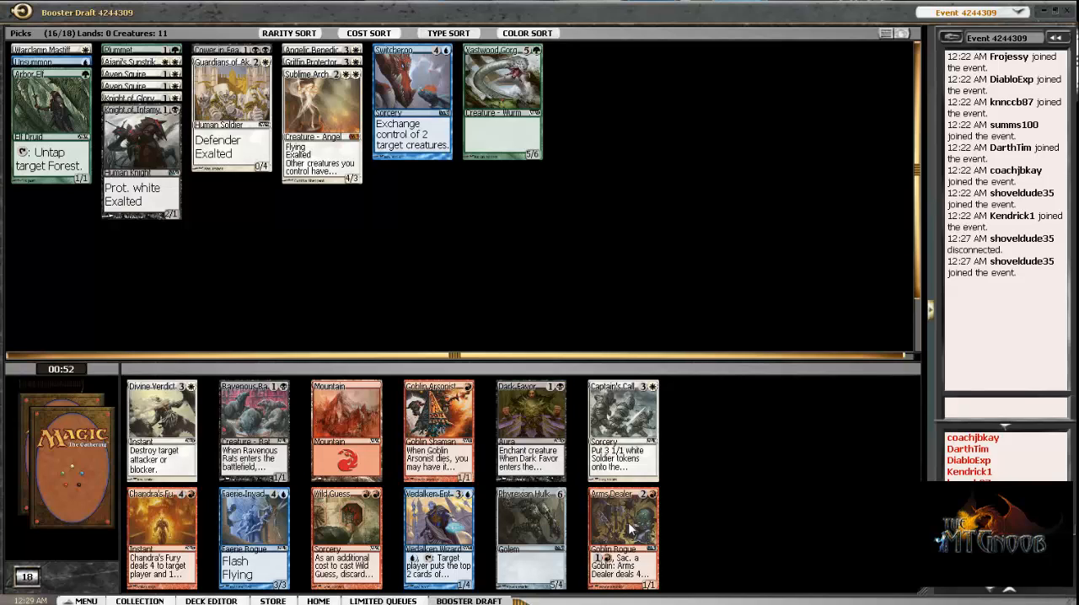
mouse_move(253, 430)
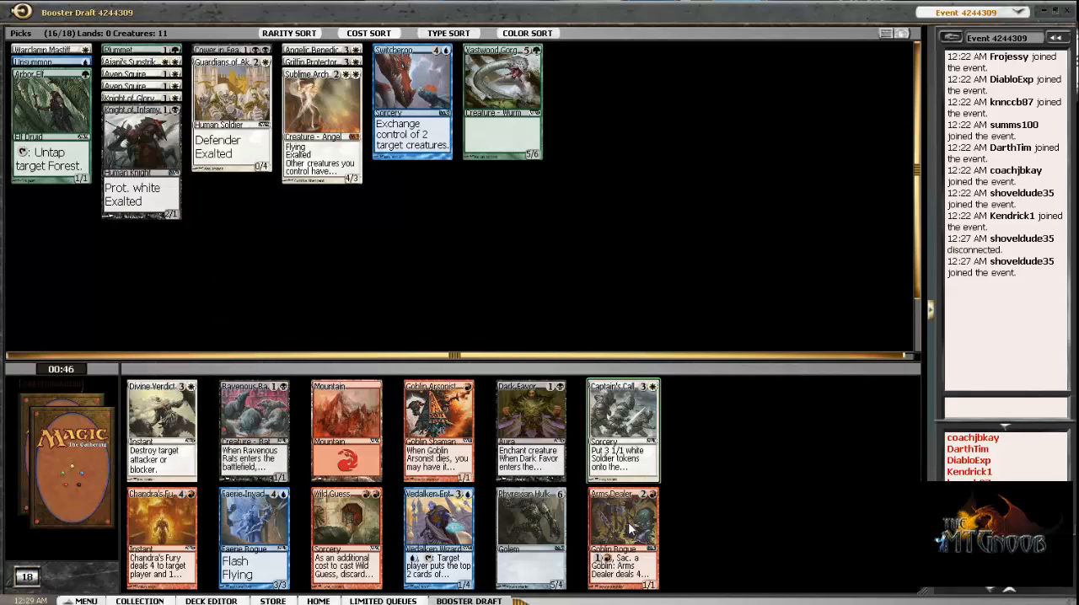
mouse_move(622, 430)
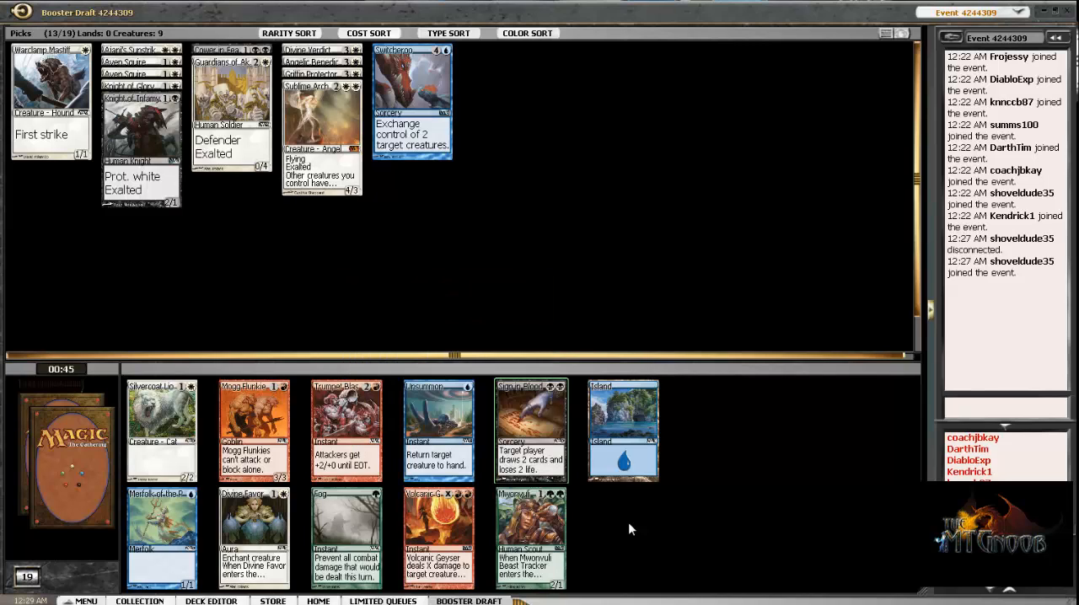
mouse_move(529, 430)
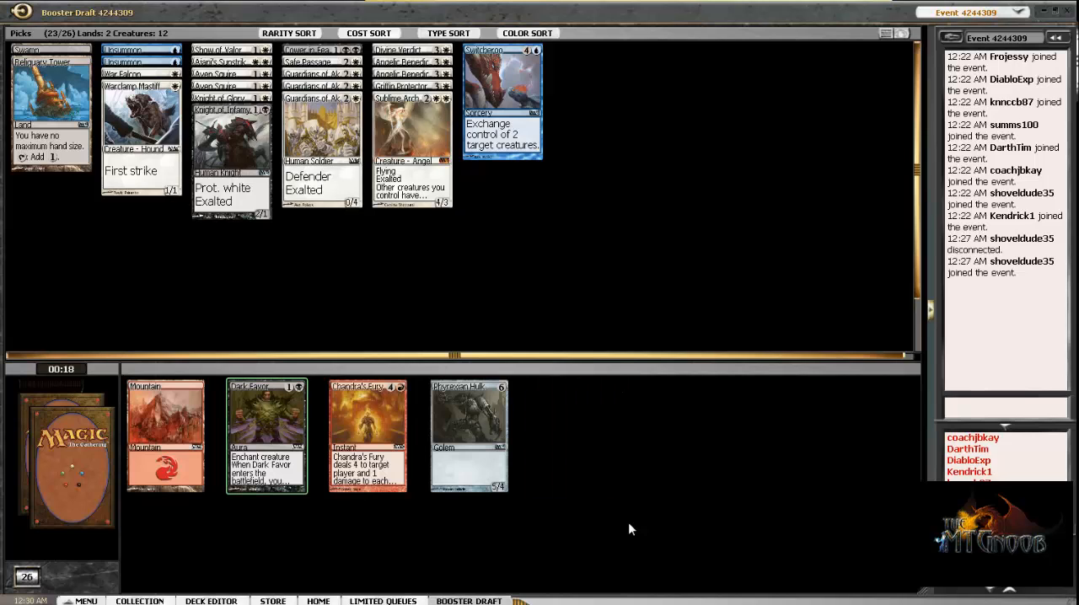
Take a card from the five-card pack and wait for the next booster.
click(266, 435)
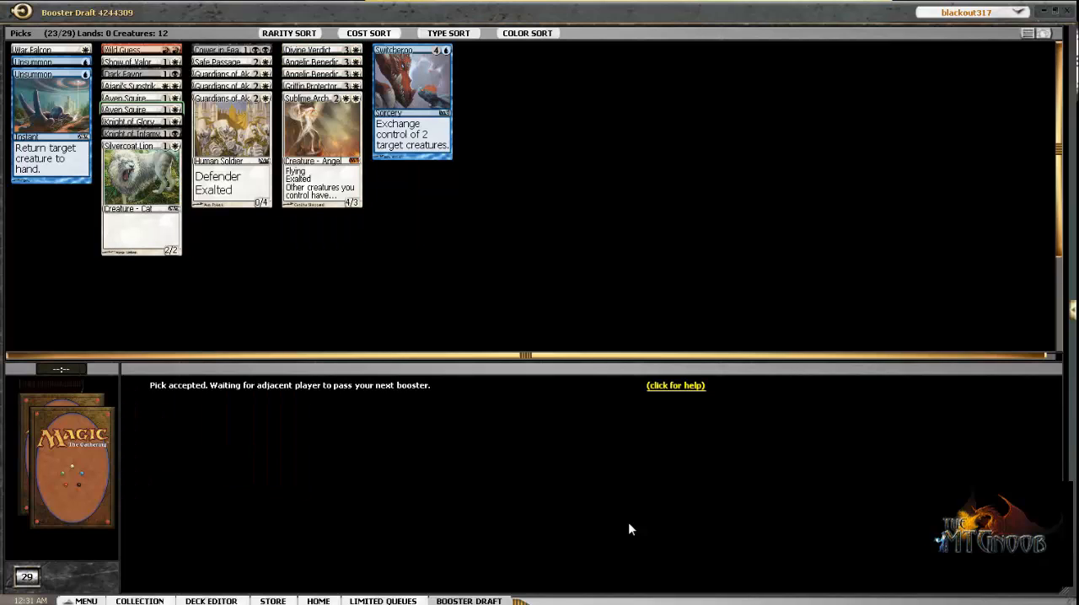
Right-click in the draft window while the new fifteen-card booster loads.
right_click(127, 52)
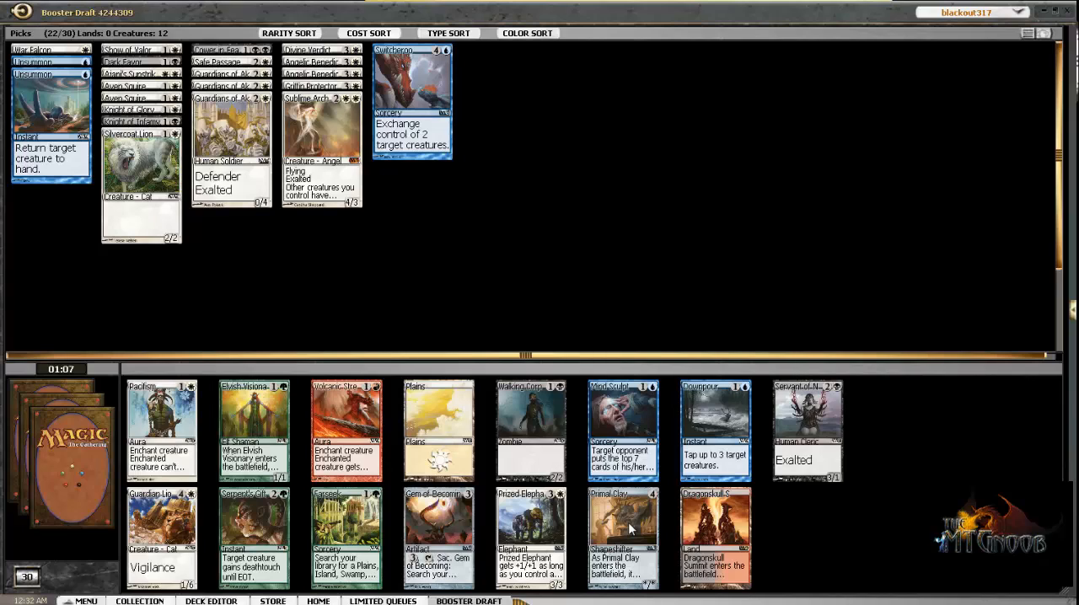
Draft a card from the fresh pack, then the exalted knight with protection from black.
click(160, 430)
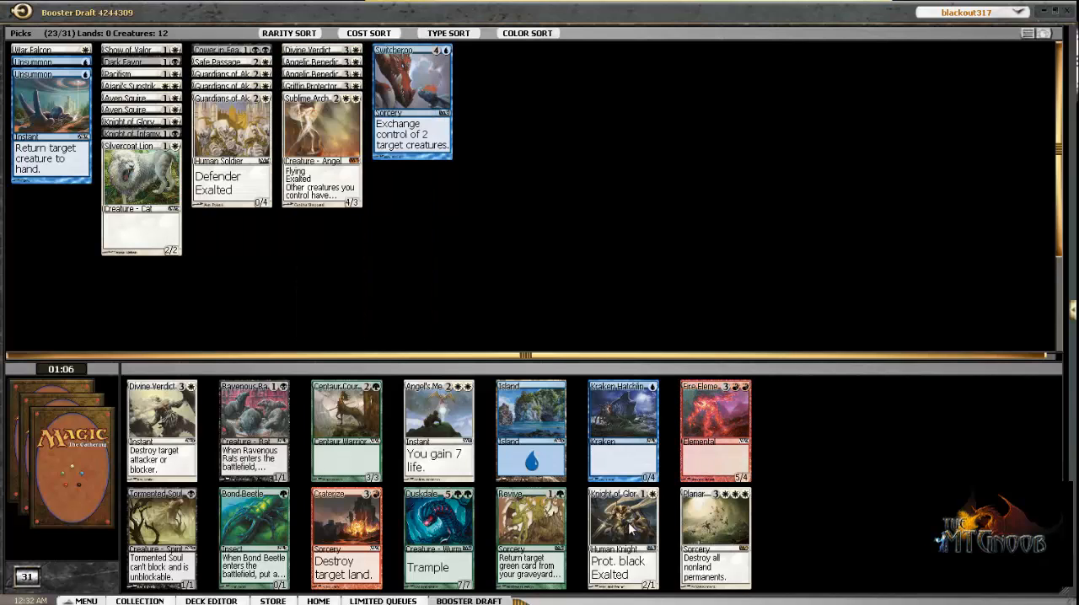
mouse_move(162, 430)
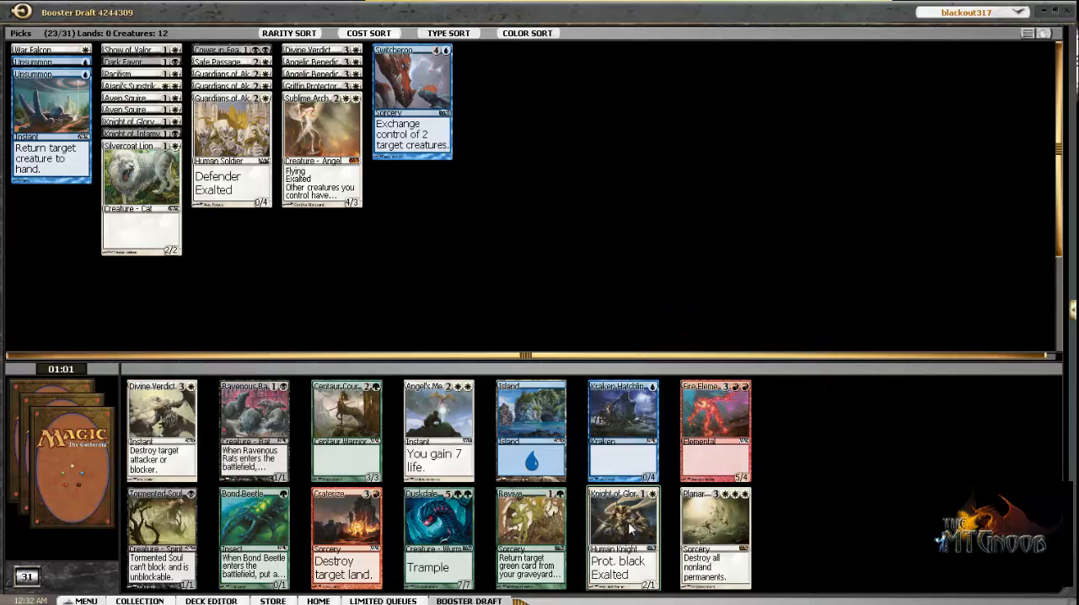
click(627, 531)
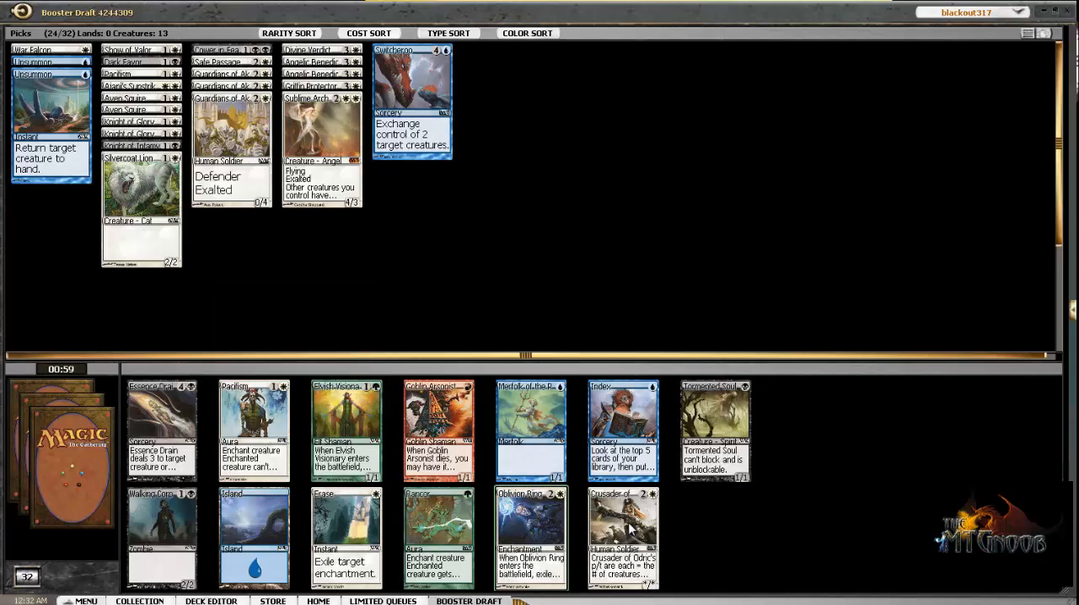
mouse_move(529, 531)
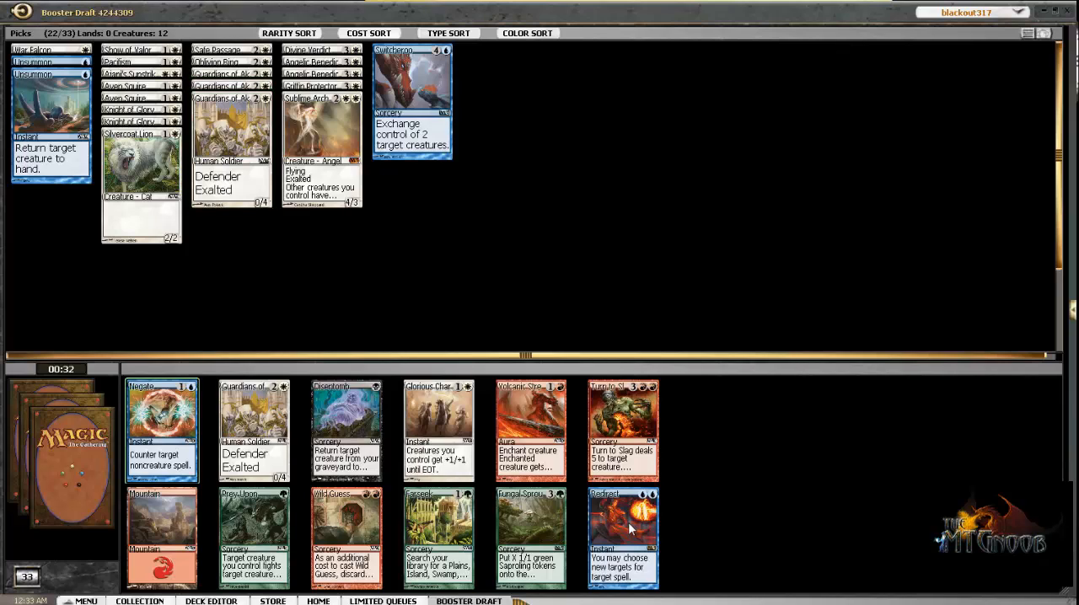
mouse_move(162, 430)
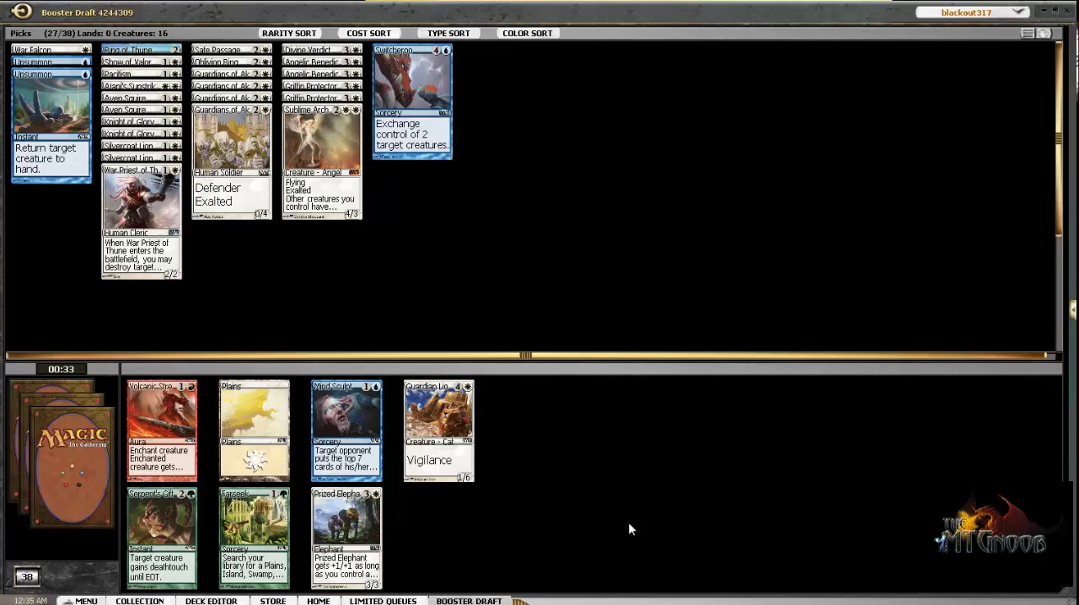
mouse_move(628, 523)
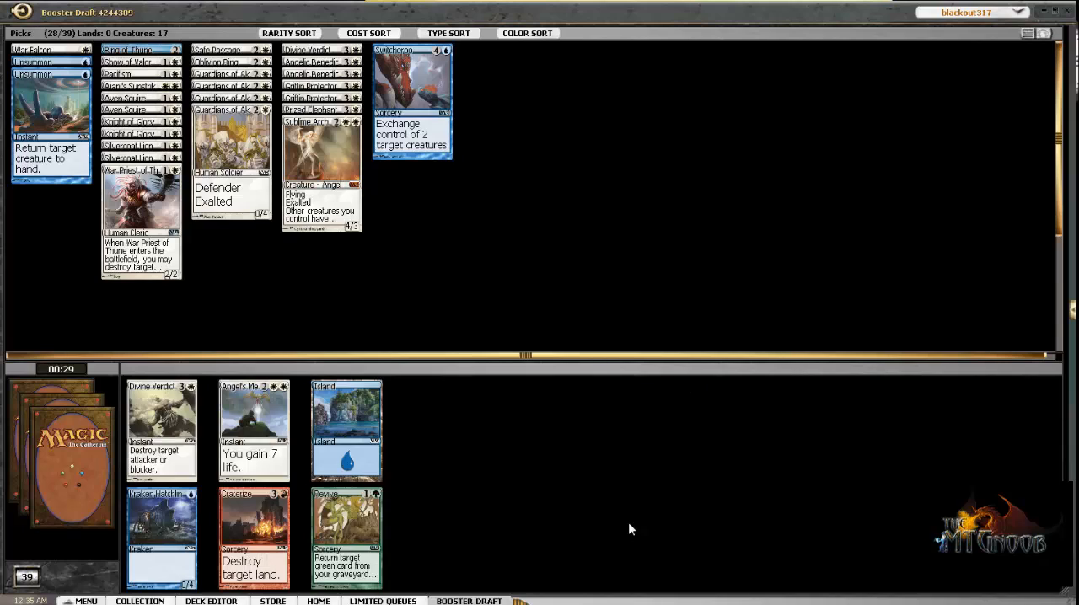
Make the final four picks so the Deck Builder opens with all 45 cards in the sideboard.
click(162, 430)
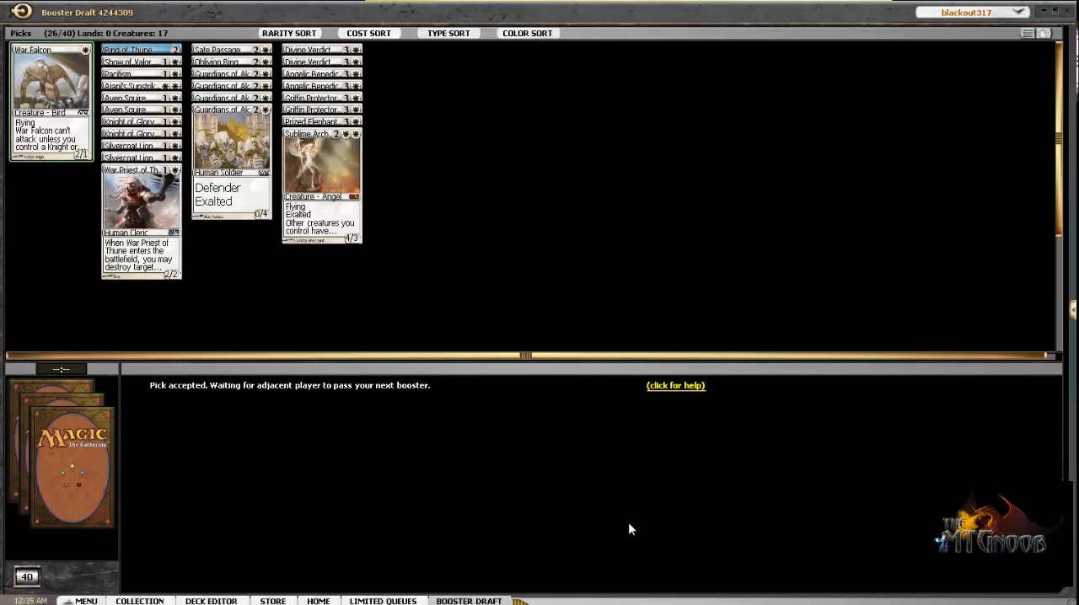
mouse_move(143, 49)
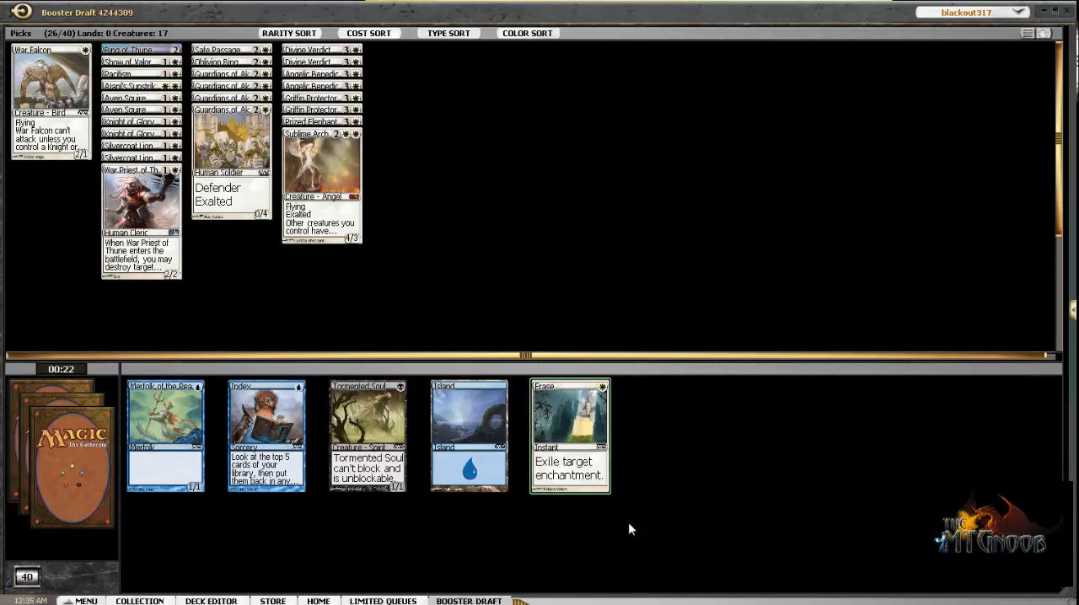
click(570, 435)
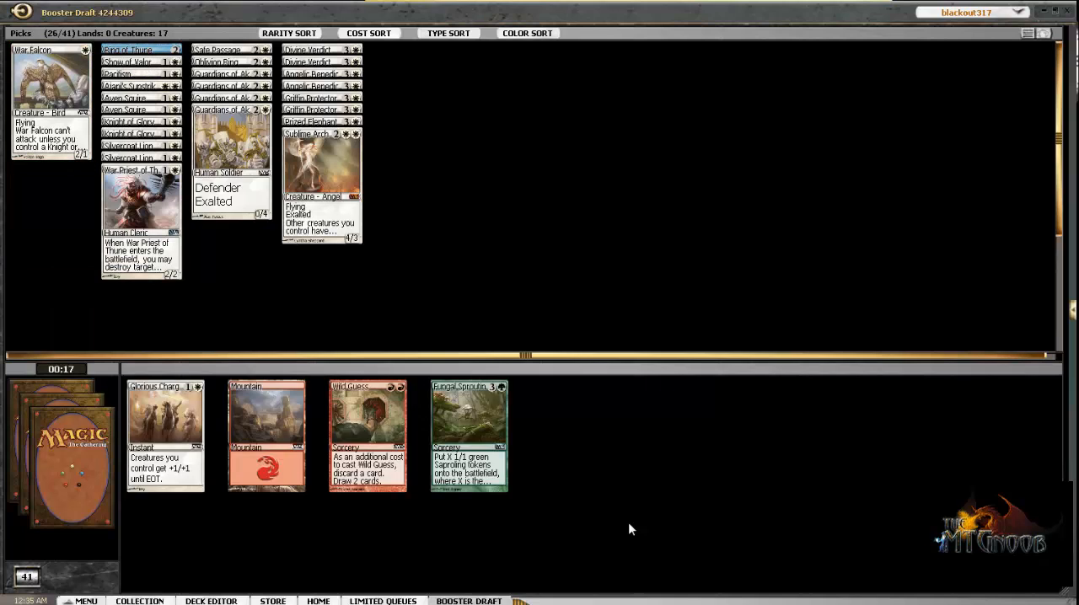
click(165, 435)
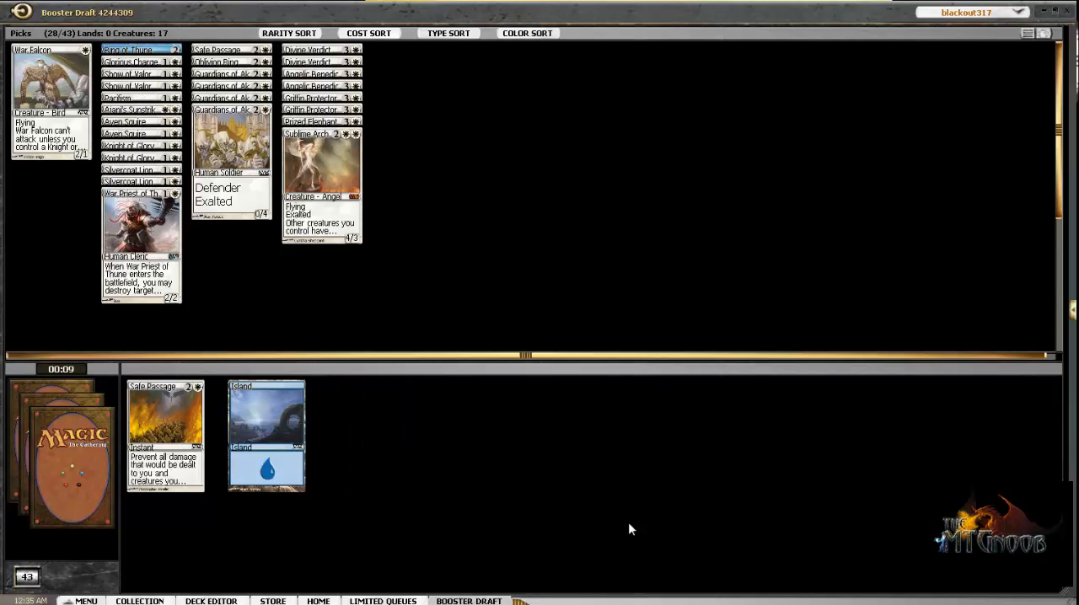
click(165, 436)
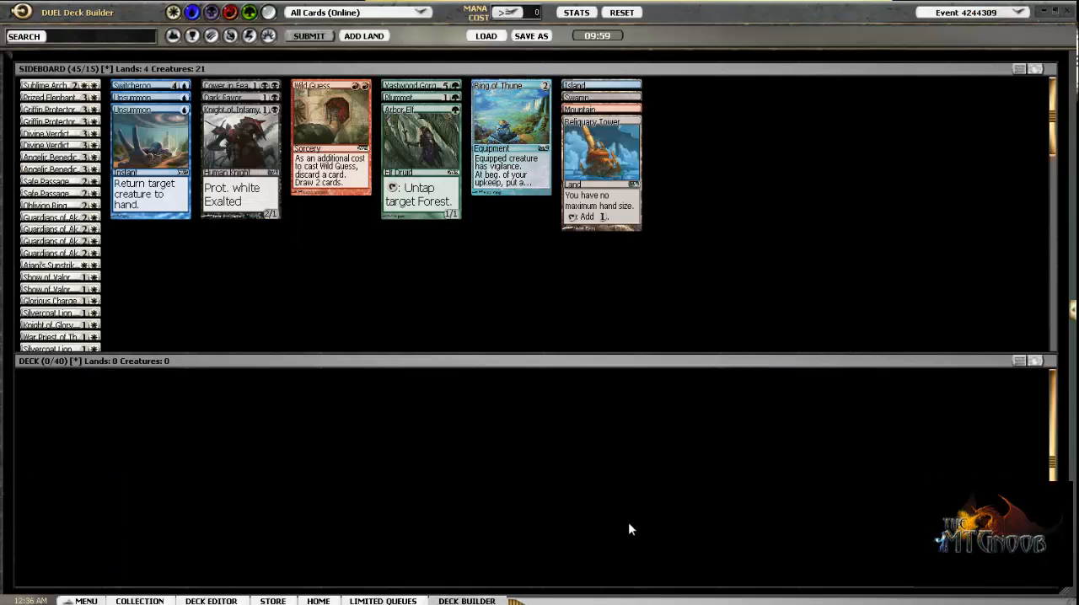
Scroll down the sideboard to reach the white cards to move into the deck.
scroll(down, 3)
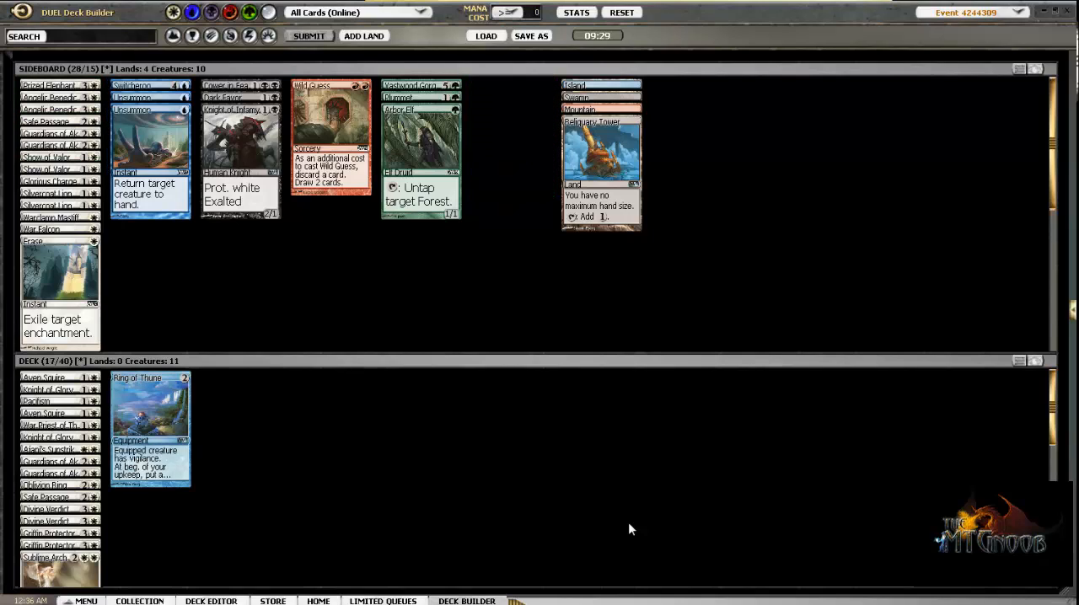
Arrange the Deck pane cards into separate piles from its right-click menu.
right_click(631, 530)
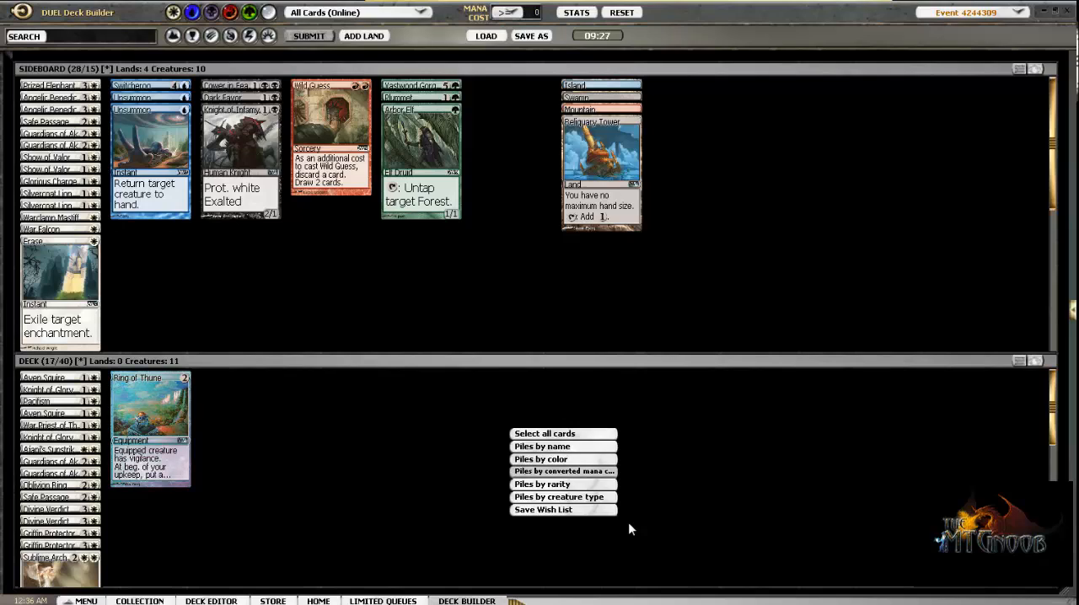
click(544, 445)
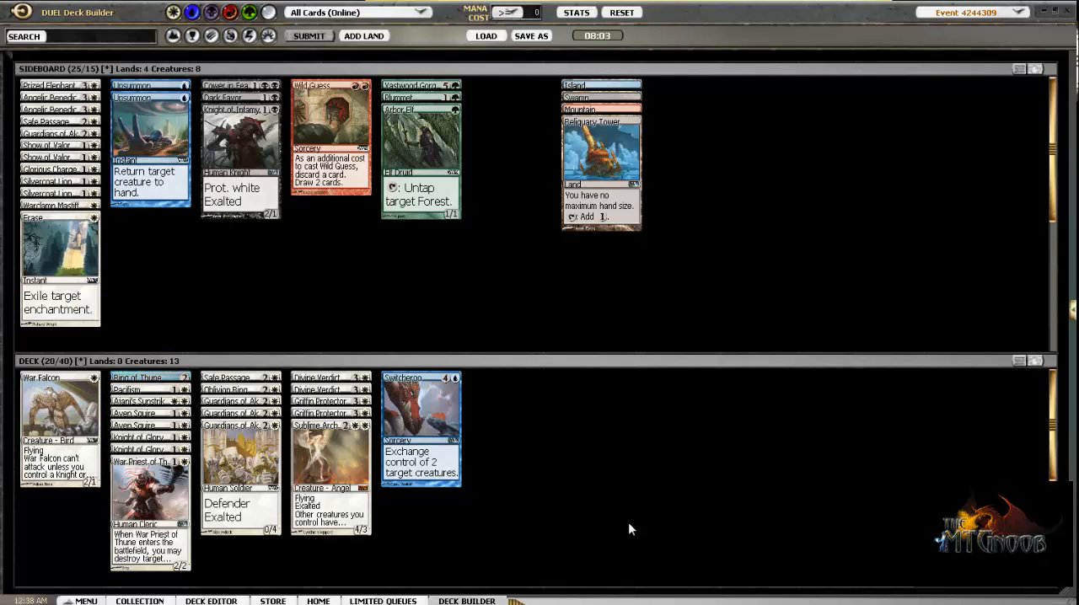
Send the blue control-exchange card back to the sideboard.
double_click(421, 430)
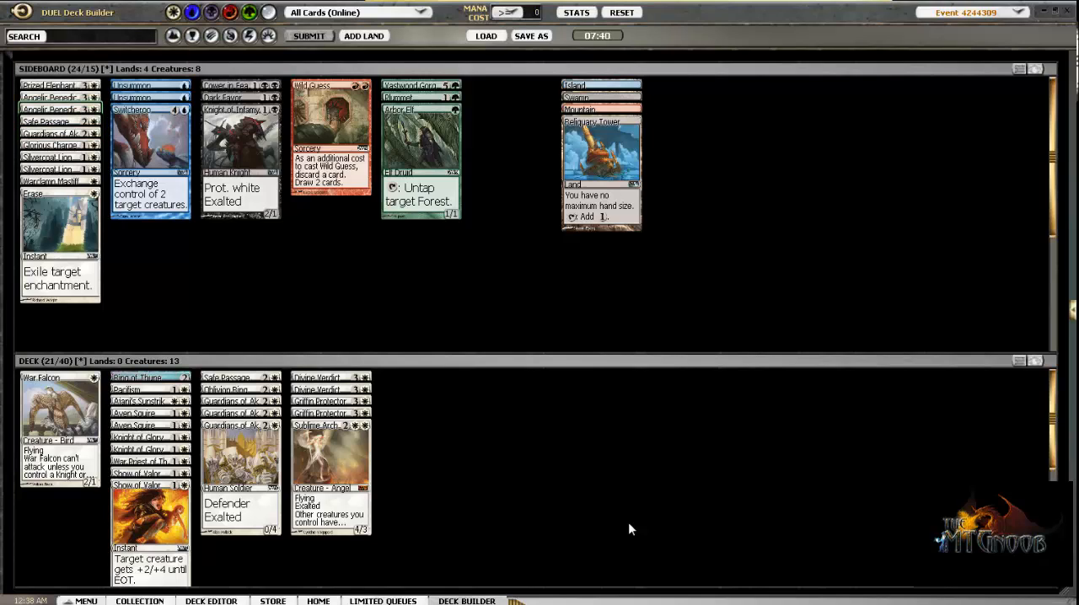
mouse_move(51, 108)
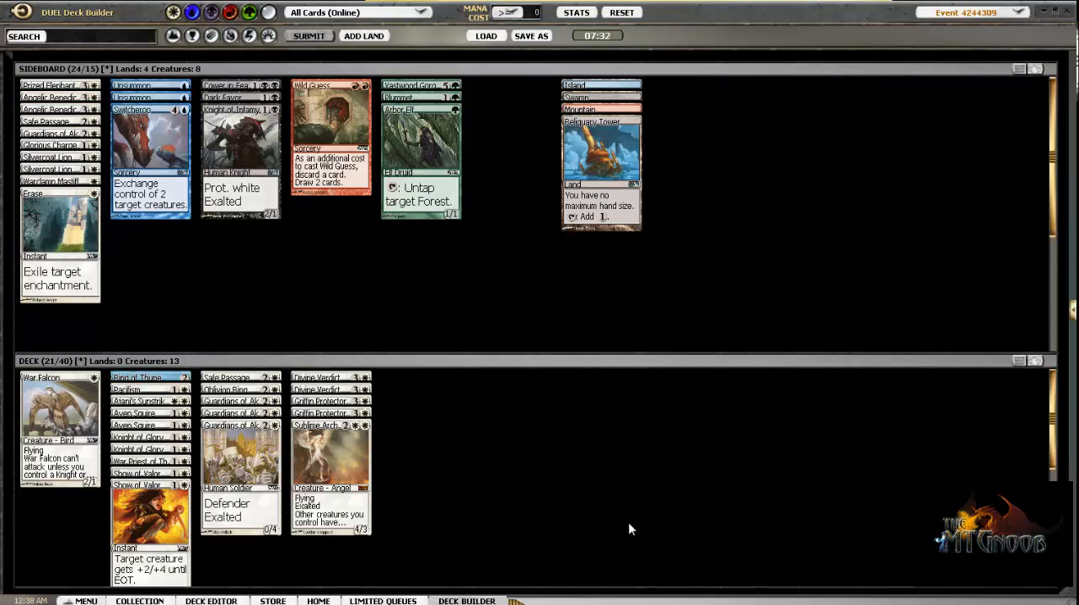
Bring up the Deck pane arrangement menu to re-sort the 21 cards into piles.
right_click(630, 530)
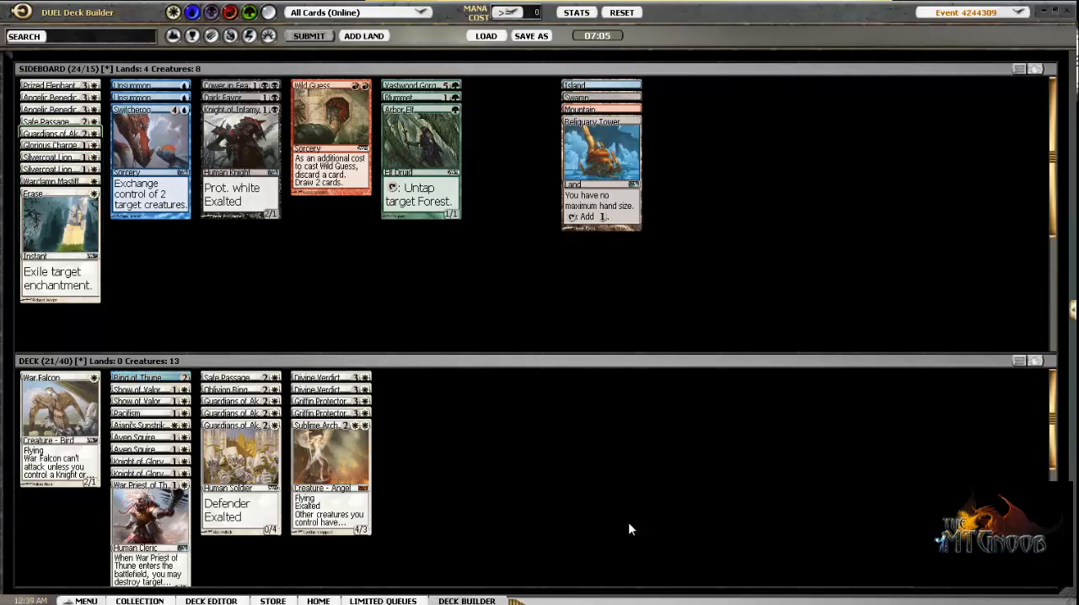
mouse_move(50, 96)
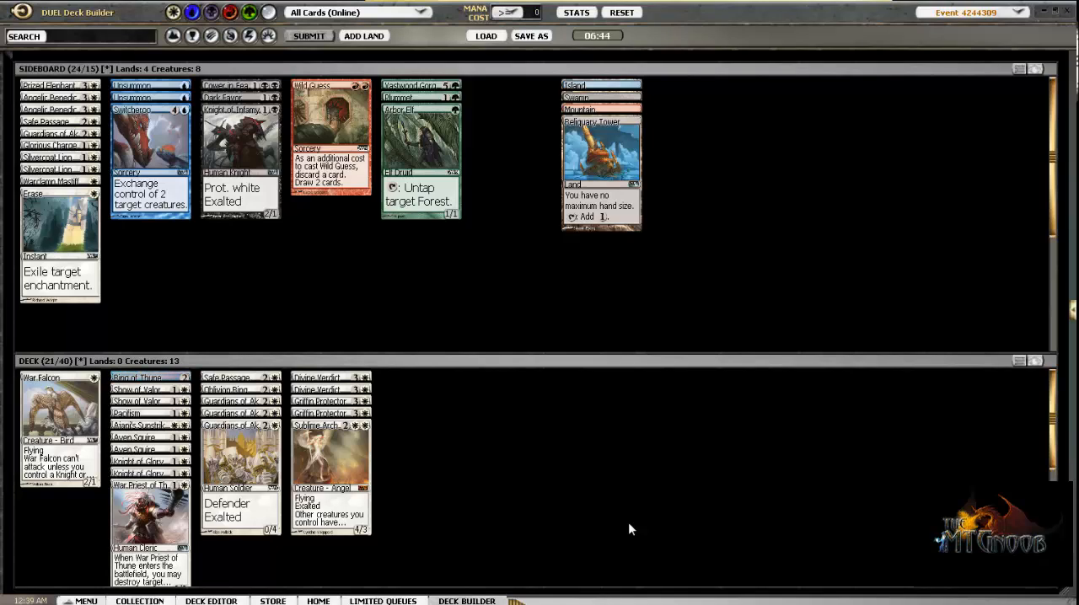
mouse_move(54, 181)
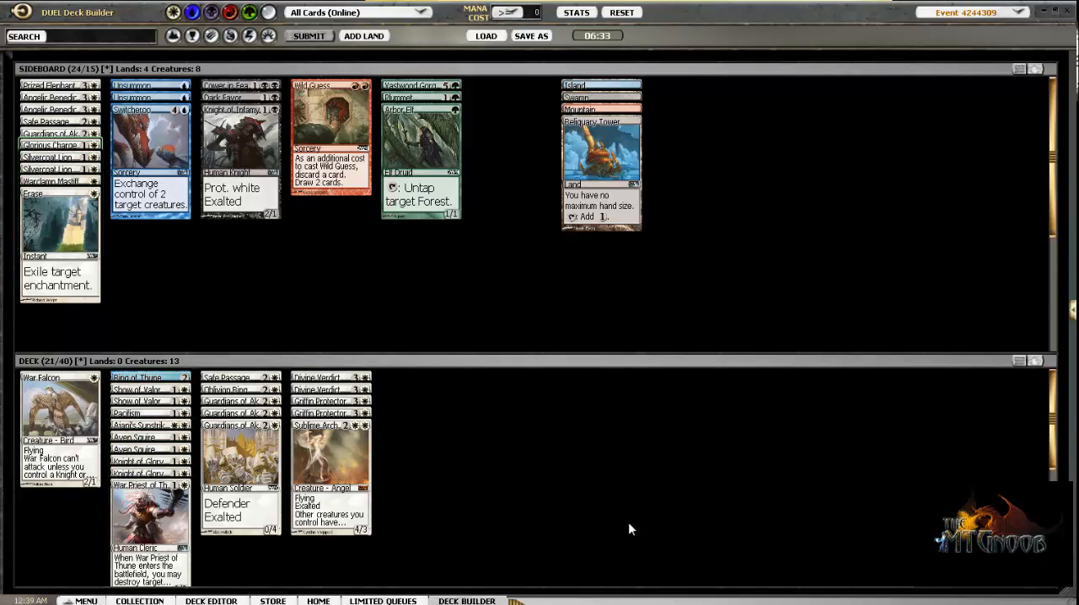
mouse_move(51, 132)
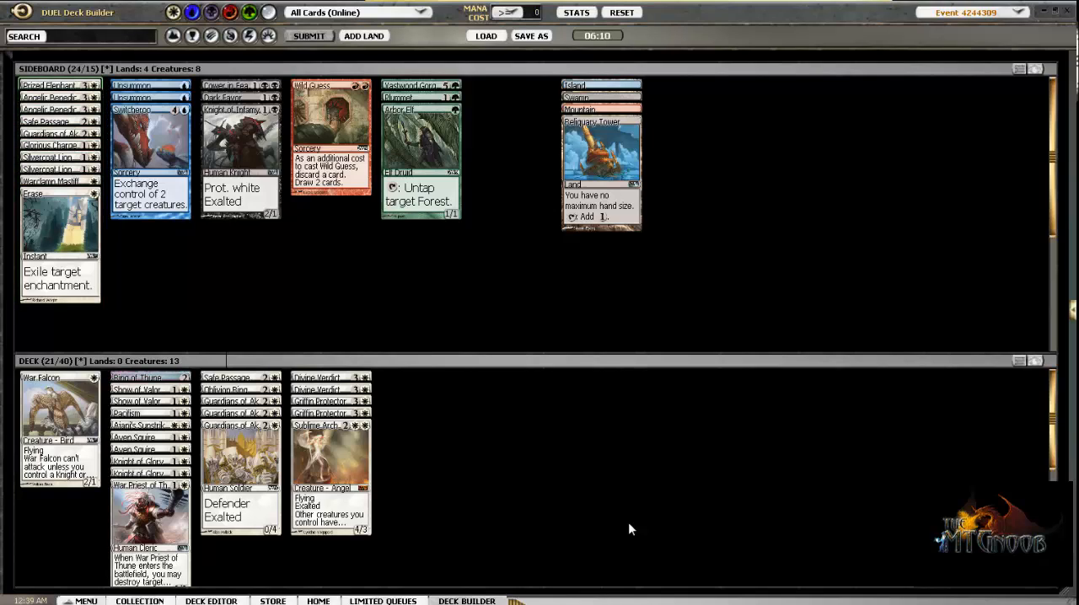
mouse_move(47, 84)
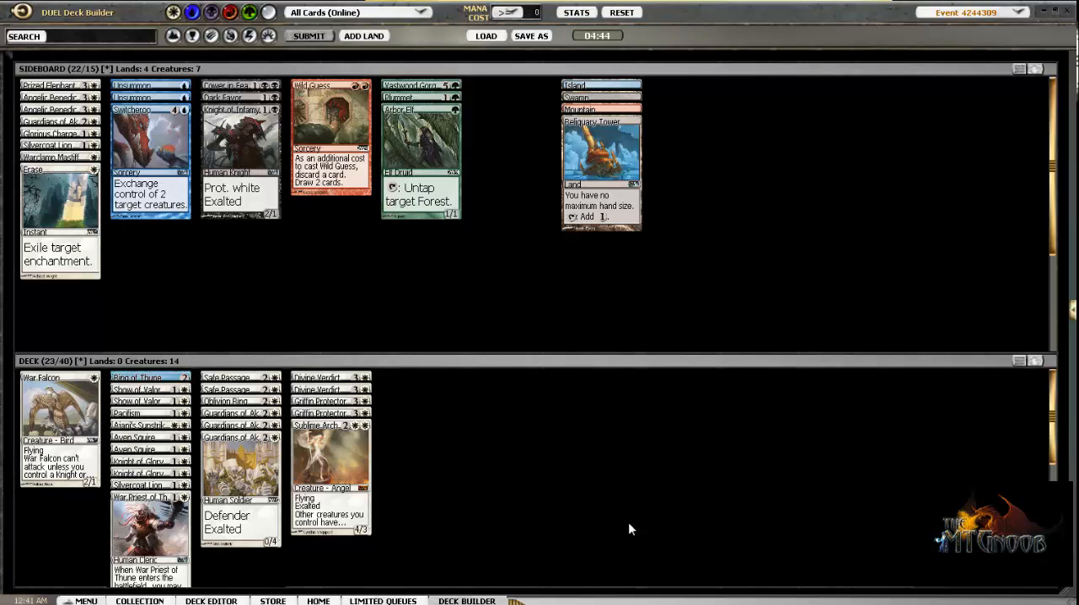
Add the suggested 17 Plains via Add Land, completing the 40-card deck.
click(362, 37)
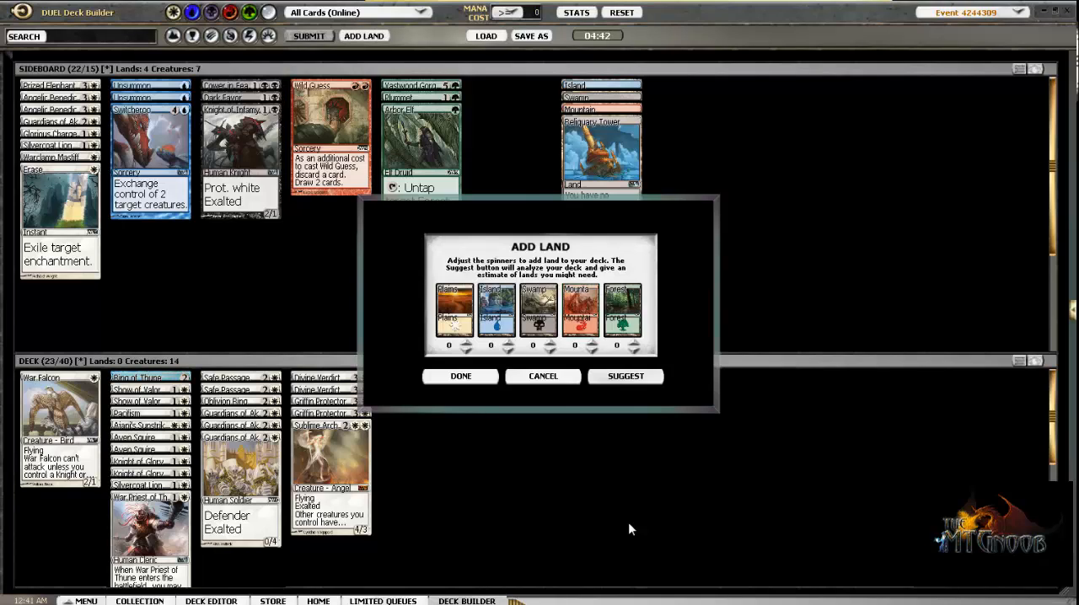
click(625, 376)
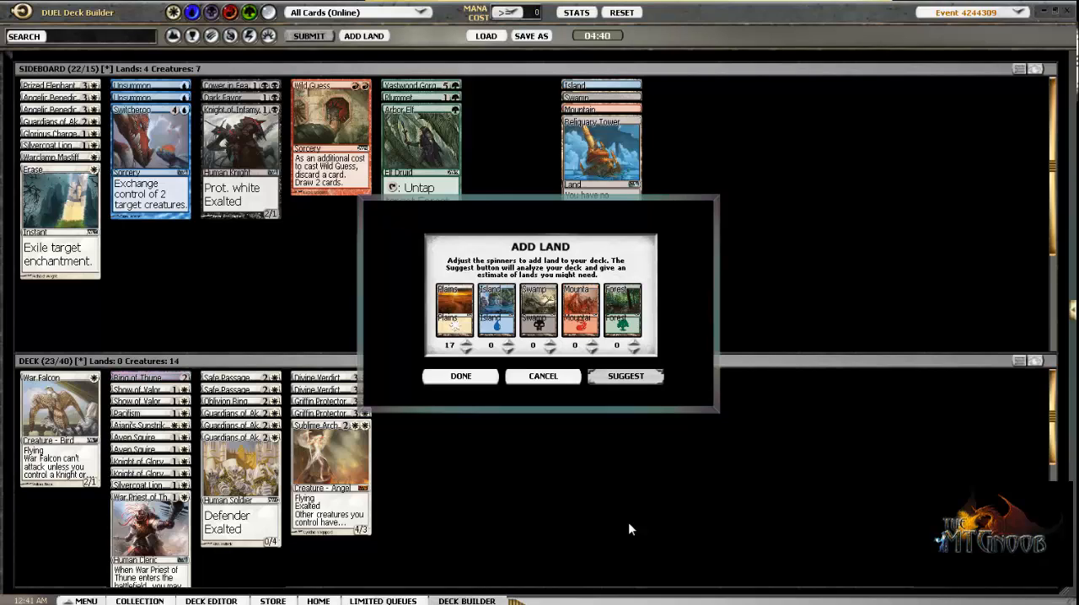
click(459, 376)
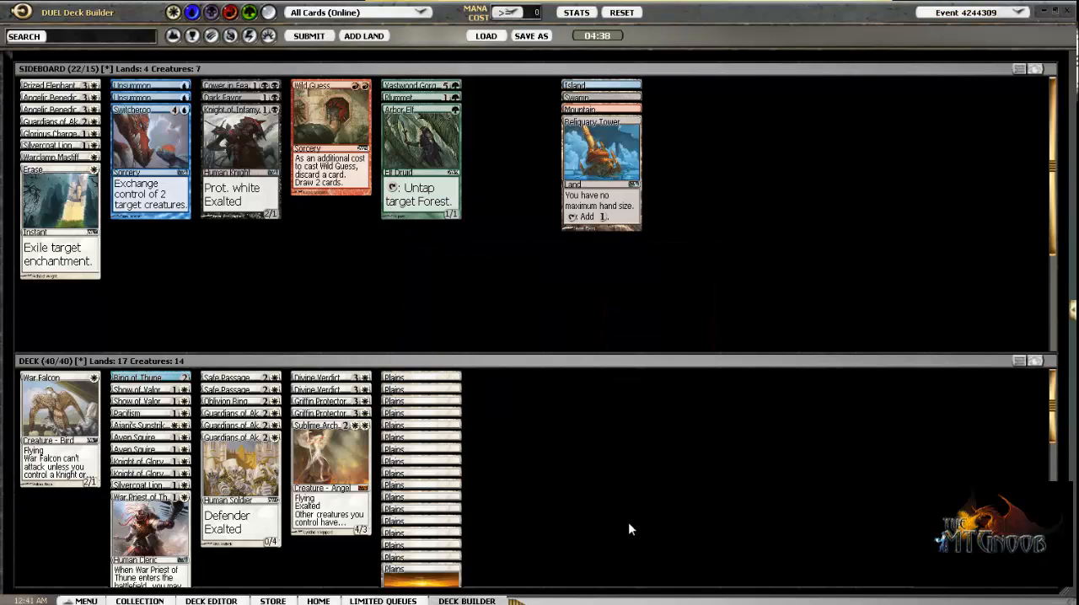